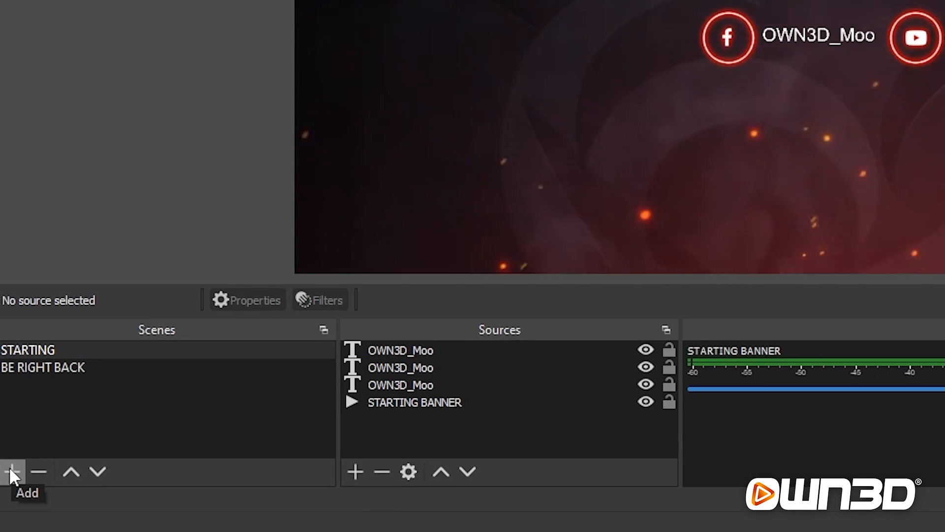
# Add a new scene named ENDING to the scene list.
pyautogui.click(13, 471)
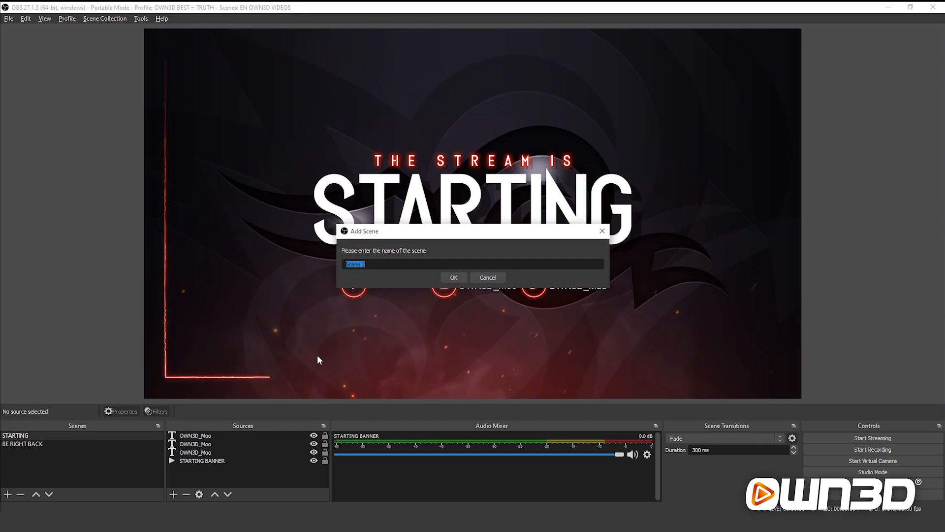
pyautogui.write('END')
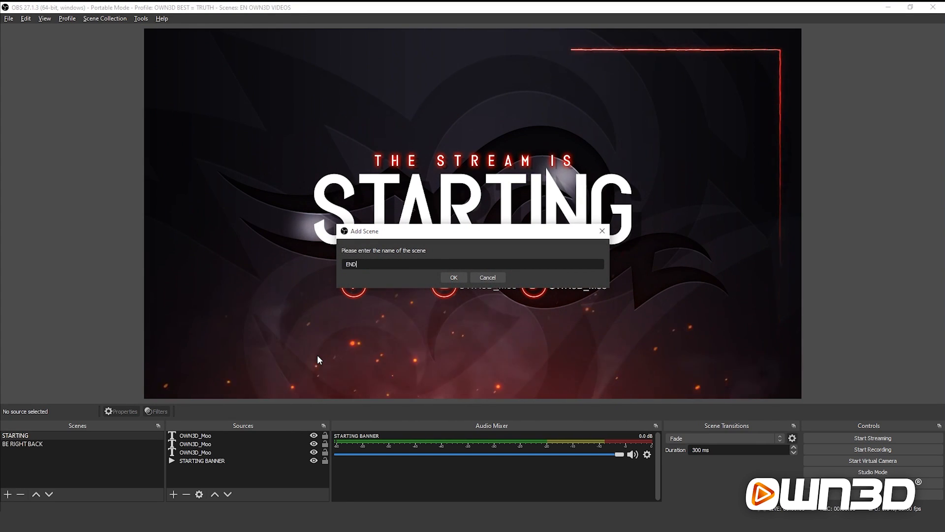
pyautogui.click(453, 277)
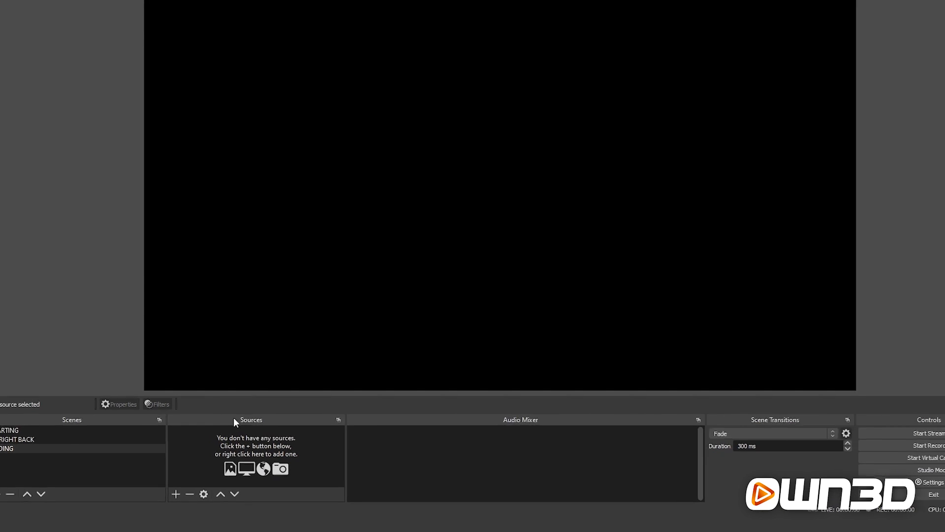
# Create a Media Source named ENDING BANNER in the ENDING scene.
pyautogui.click(176, 494)
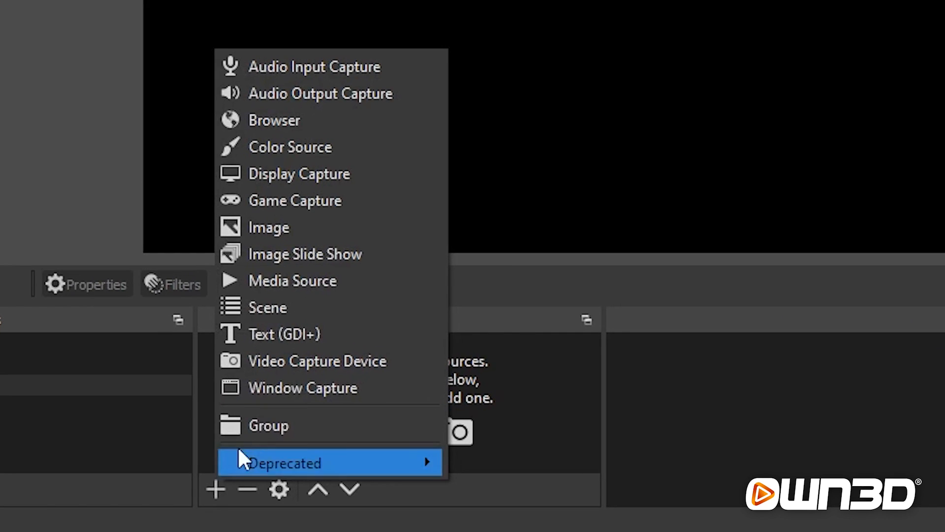
pyautogui.click(293, 280)
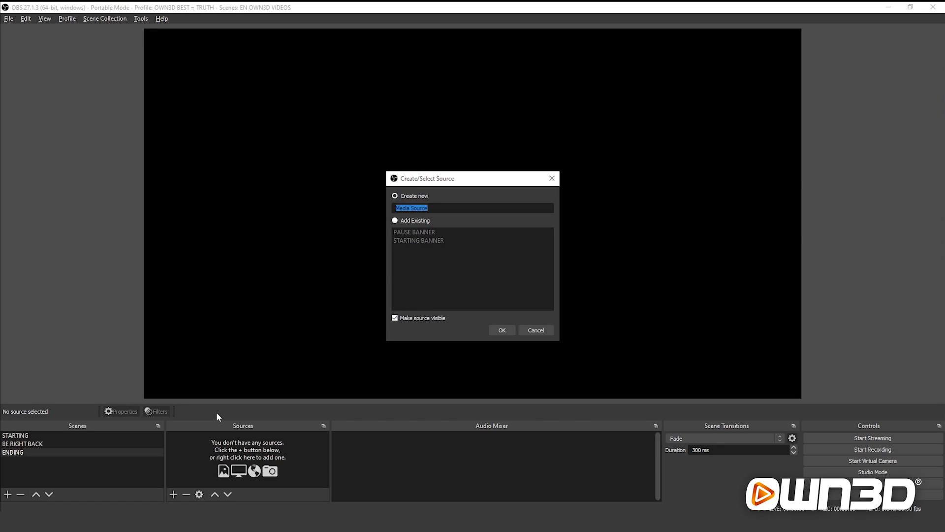
pyautogui.write('ENDING BANNER')
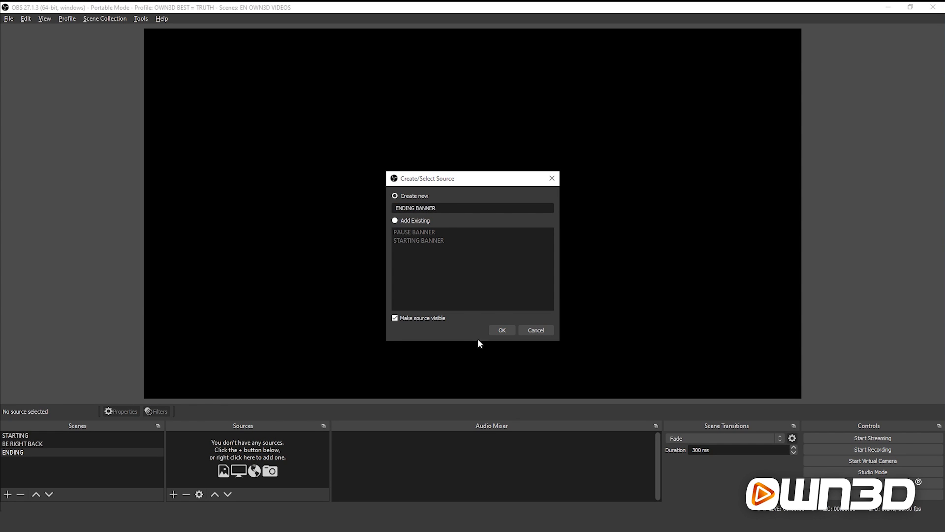
pyautogui.click(502, 330)
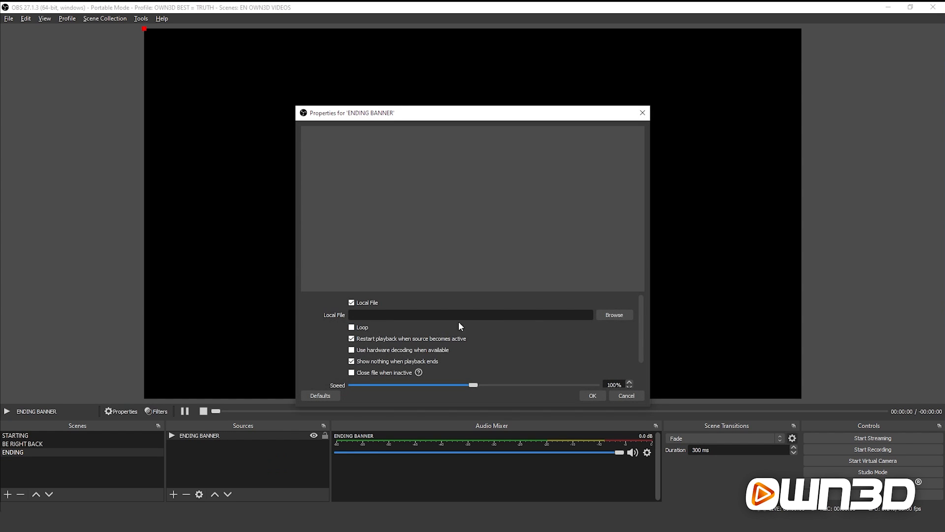
# Load Brave-intermission-ending.webm from Animated-Intermission-Banner into the source with Loop enabled.
pyautogui.click(613, 314)
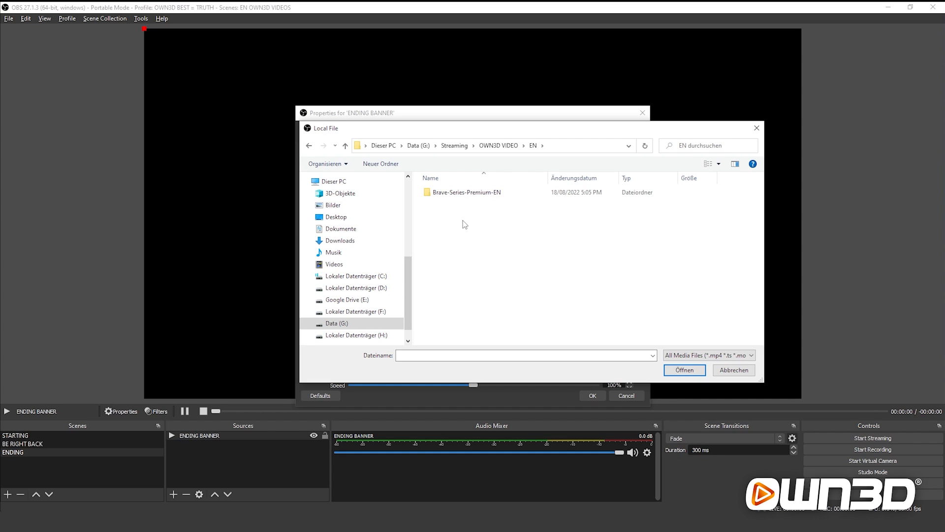
pyautogui.doubleClick(467, 192)
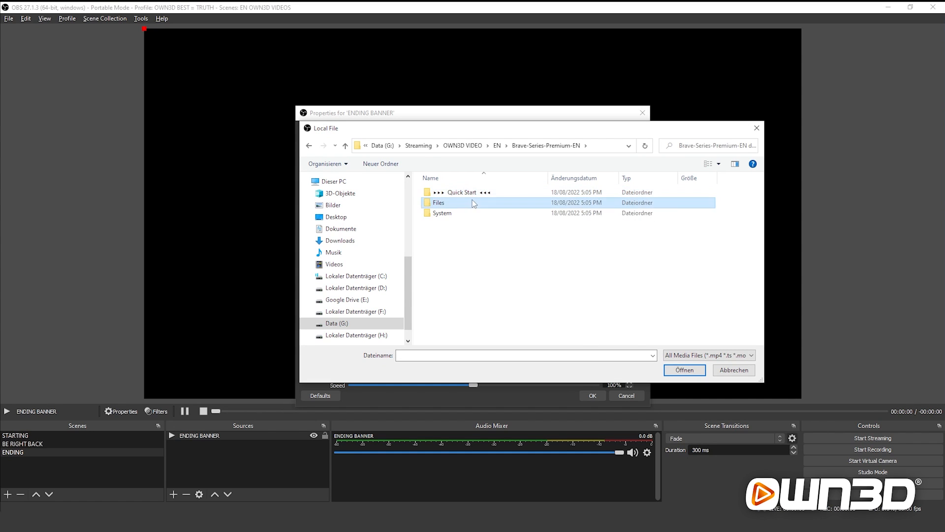
pyautogui.doubleClick(438, 201)
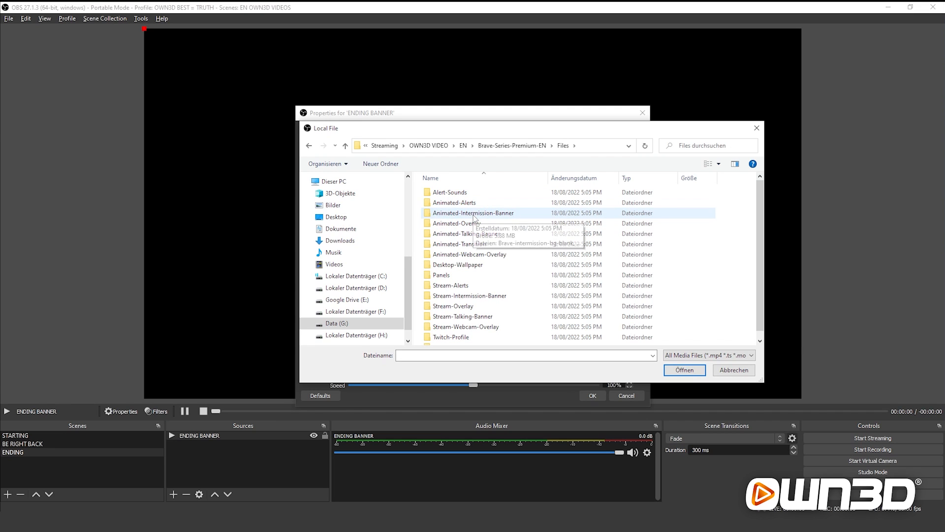
pyautogui.doubleClick(473, 212)
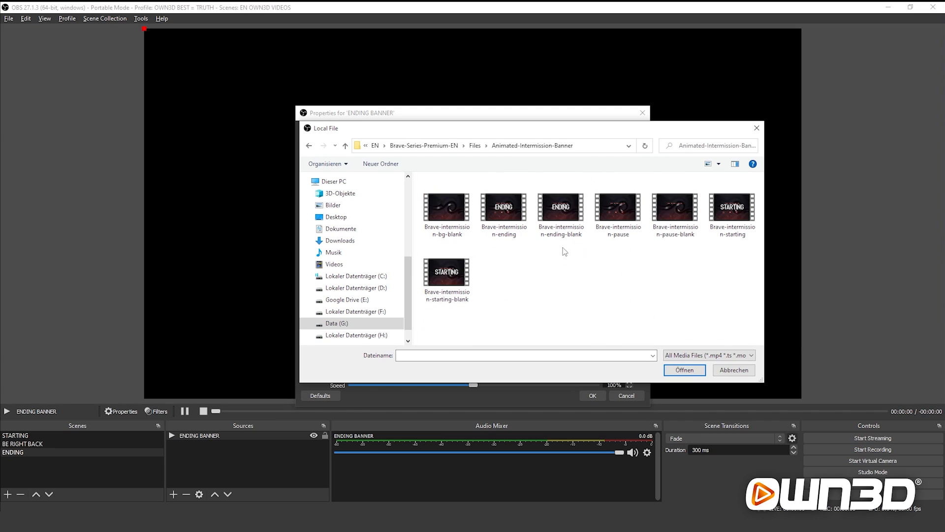
pyautogui.click(503, 207)
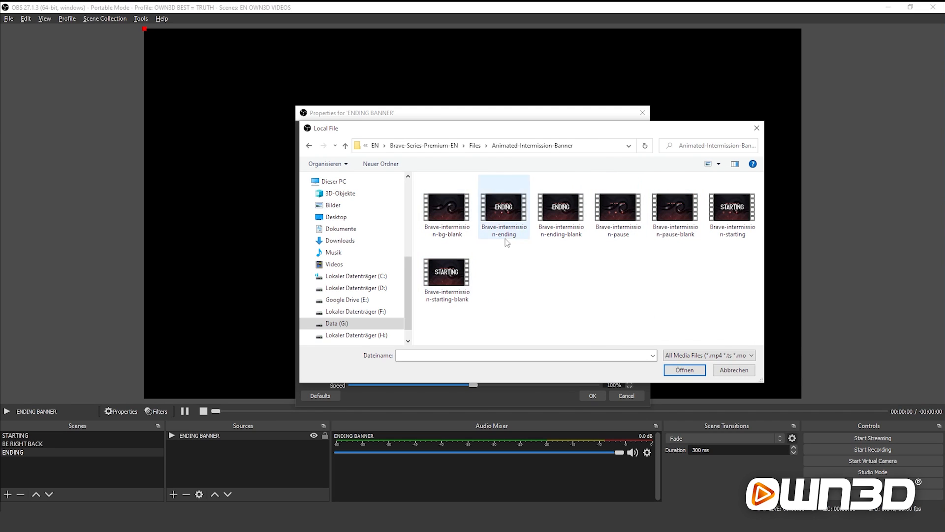
pyautogui.moveTo(503, 211)
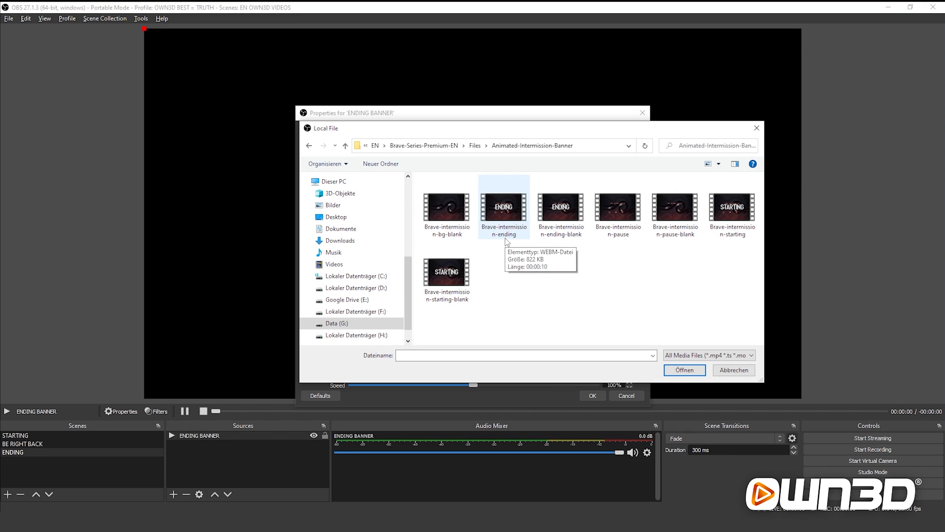
pyautogui.click(733, 370)
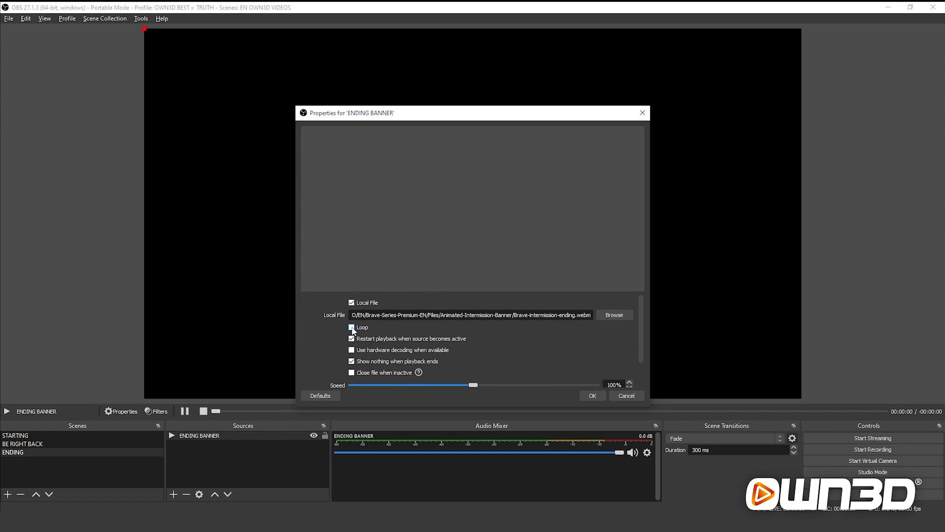
pyautogui.click(351, 327)
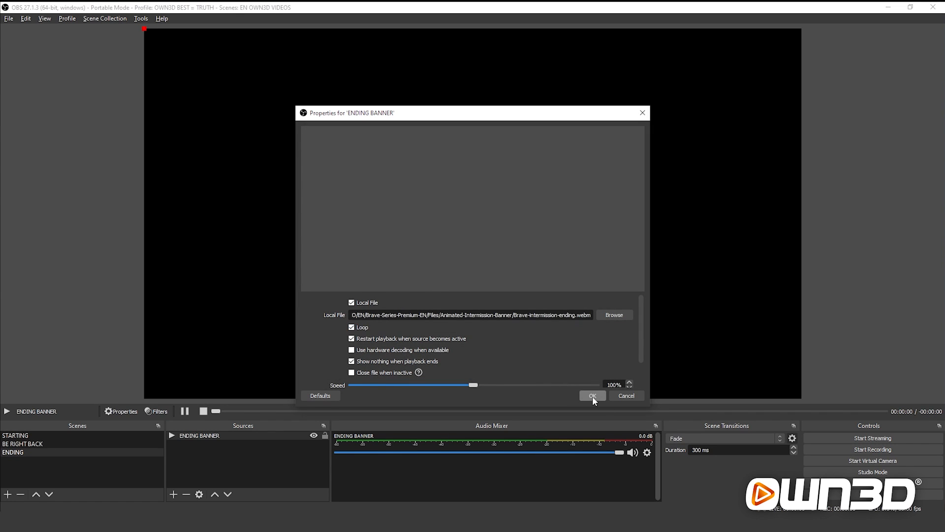
pyautogui.click(591, 395)
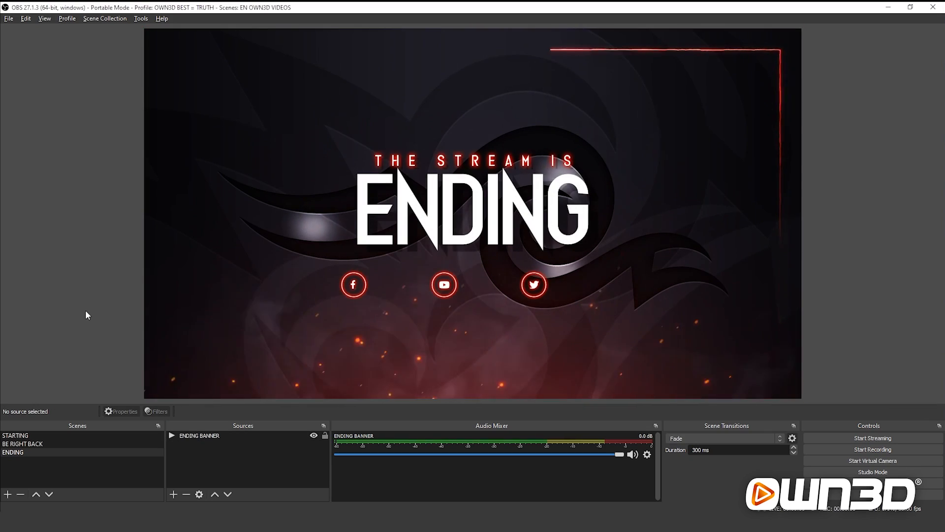
# Add the existing OWN3D_Moo Text (GDI+) source to the ENDING scene.
pyautogui.click(173, 493)
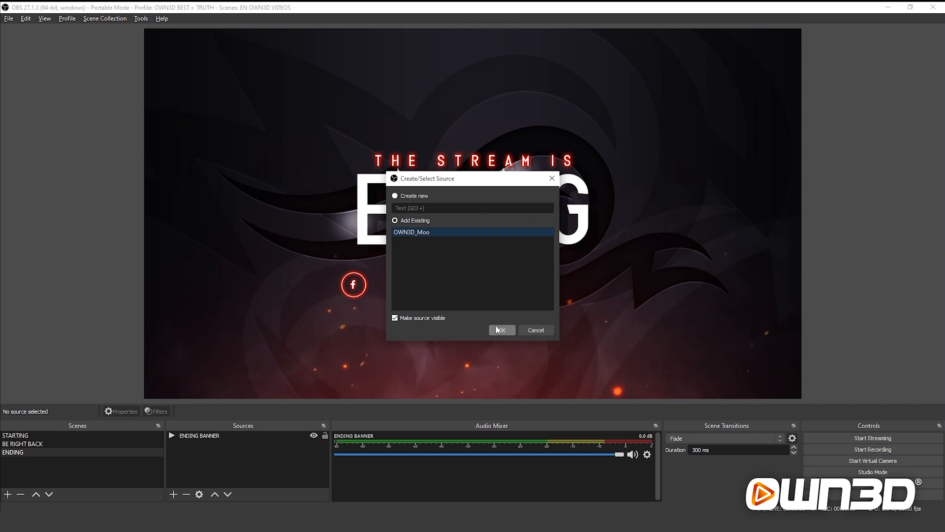
pyautogui.click(502, 330)
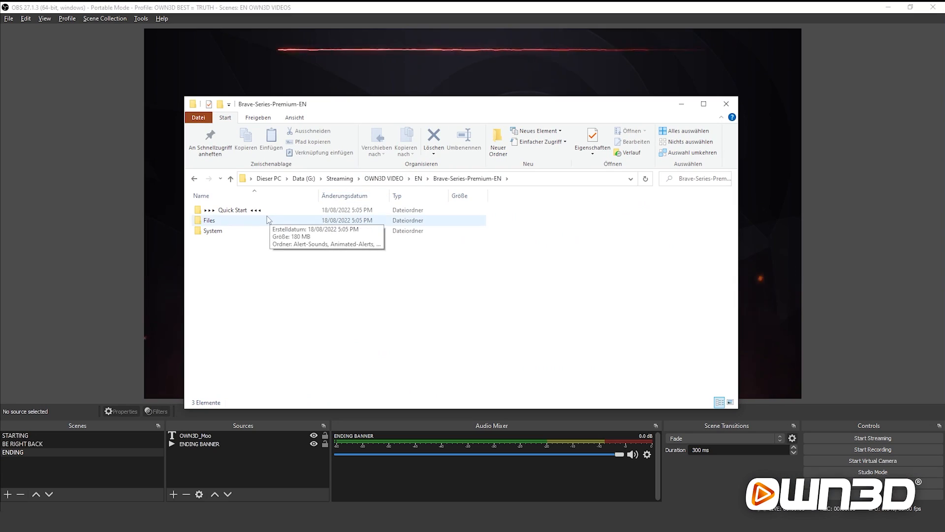
# Open the Europhonic font from Quick Start > 1.Step-Fonts to install it.
pyautogui.doubleClick(209, 220)
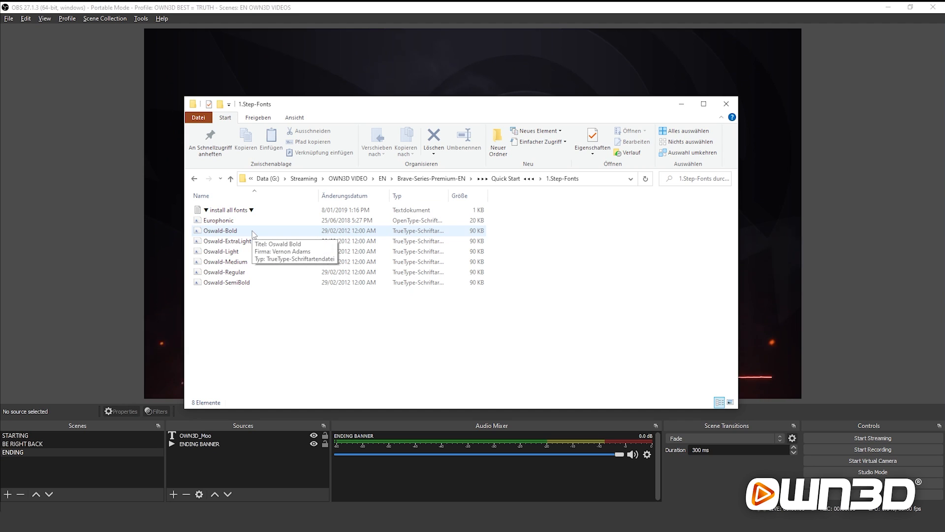
pyautogui.moveTo(247, 220)
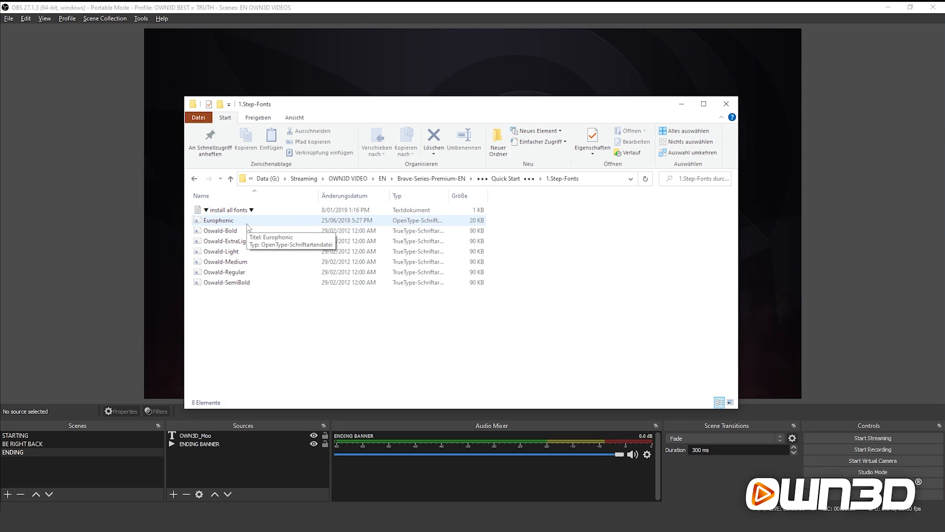
pyautogui.doubleClick(218, 220)
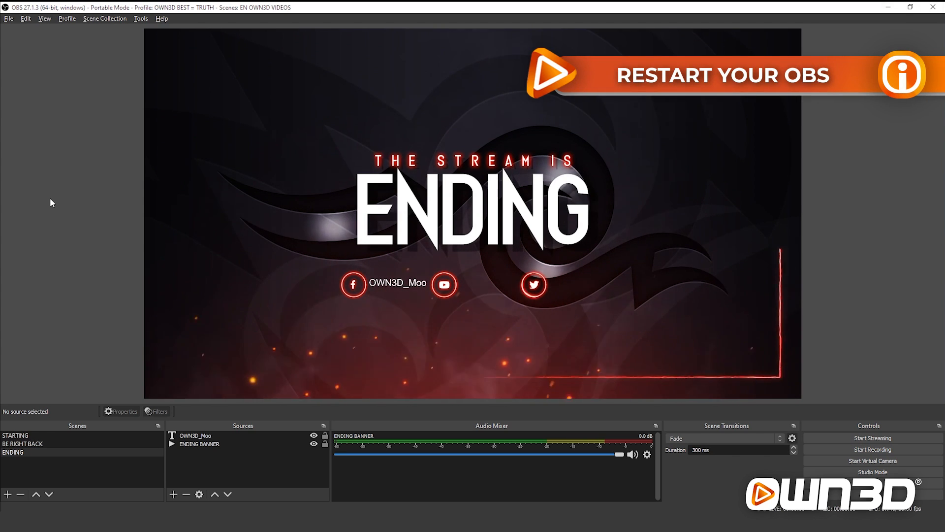
# Set the OWN3D_Moo text source font to Europhonic Regular.
pyautogui.click(195, 435)
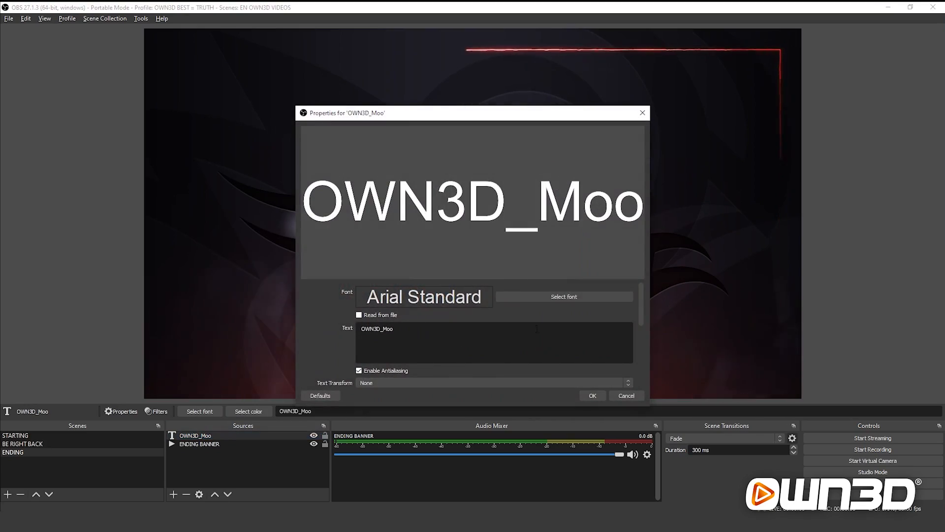
pyautogui.click(563, 296)
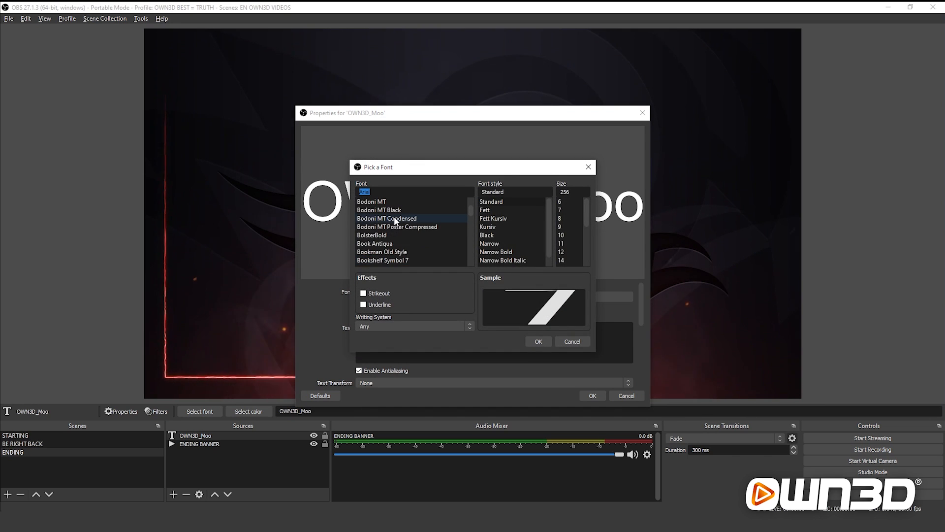
pyautogui.scroll(-3)
pyautogui.write('Europhonic')
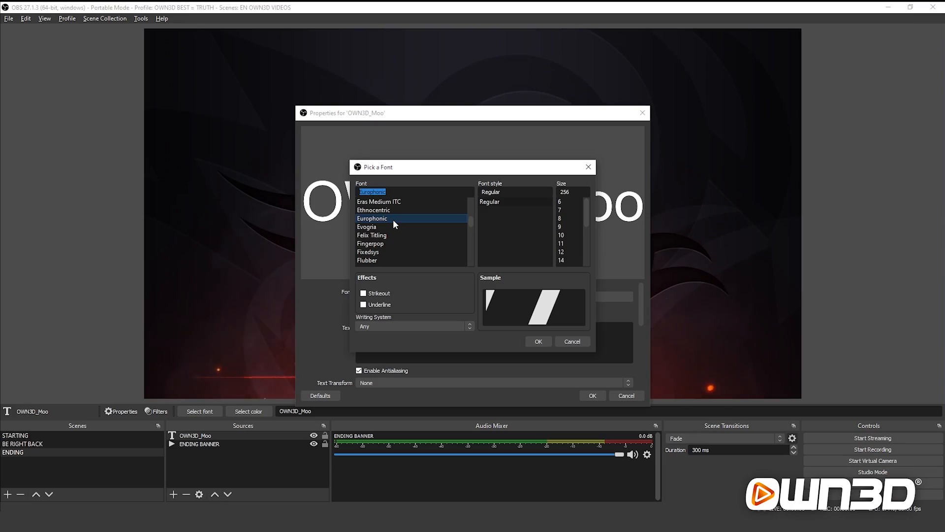
pyautogui.click(537, 340)
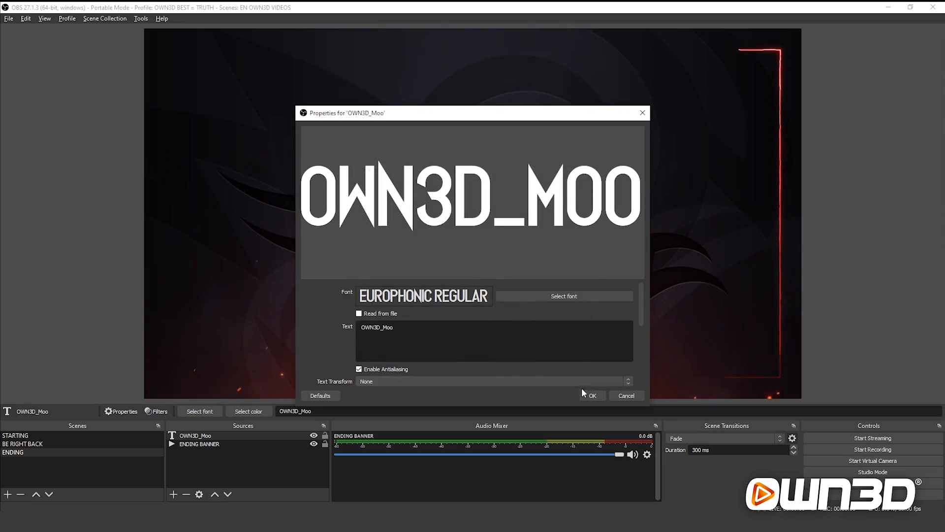
pyautogui.click(591, 394)
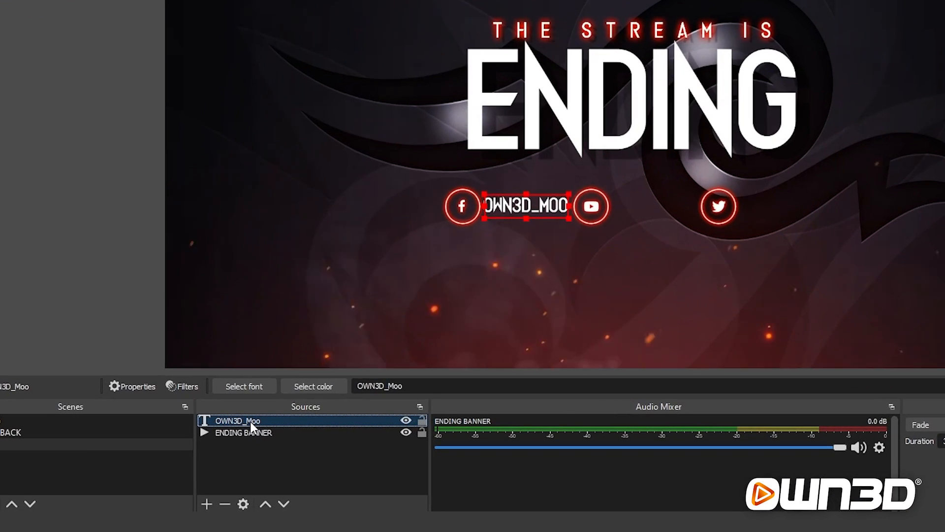
# Copy the OWN3D_Moo text source and paste it as referenced copies.
pyautogui.rightClick(237, 420)
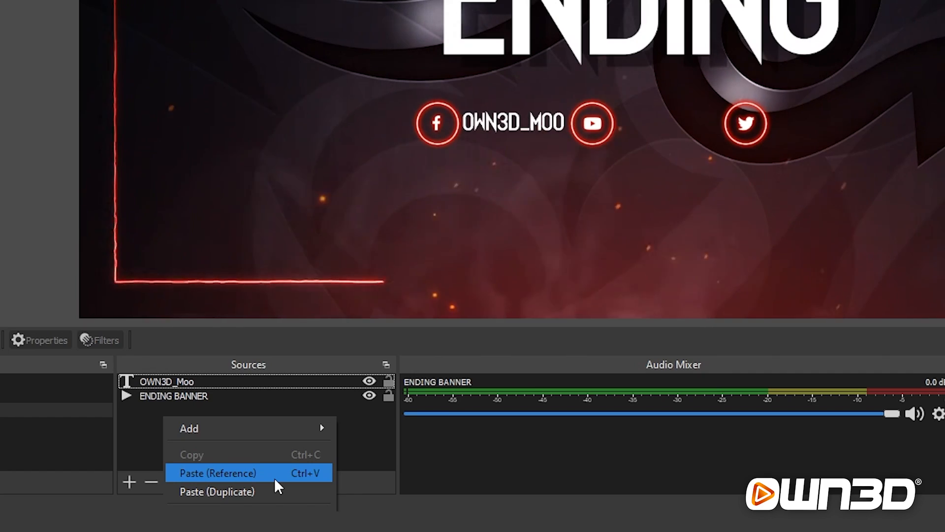
pyautogui.click(217, 473)
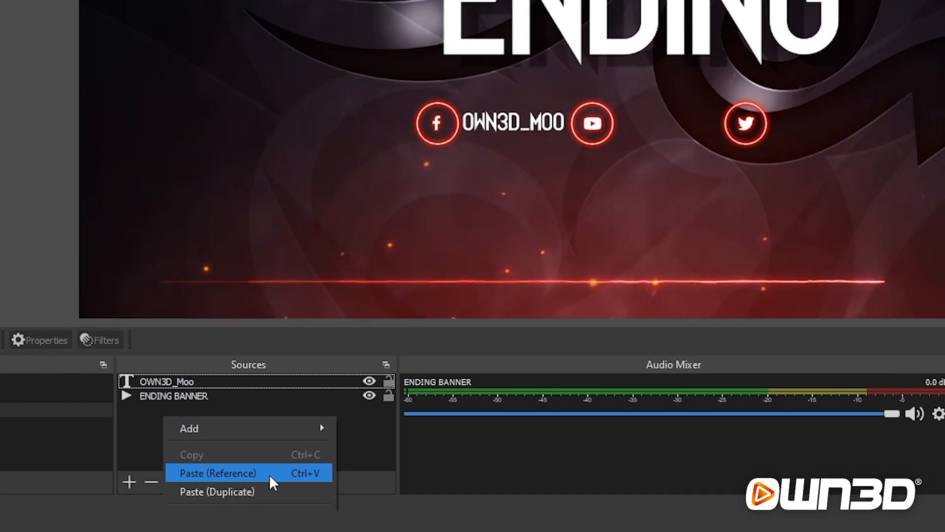
pyautogui.click(218, 473)
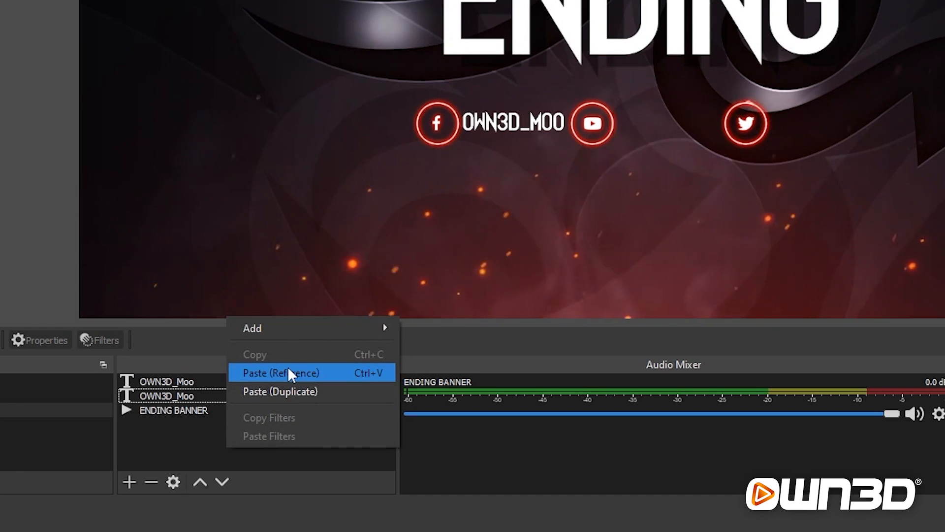
pyautogui.click(279, 373)
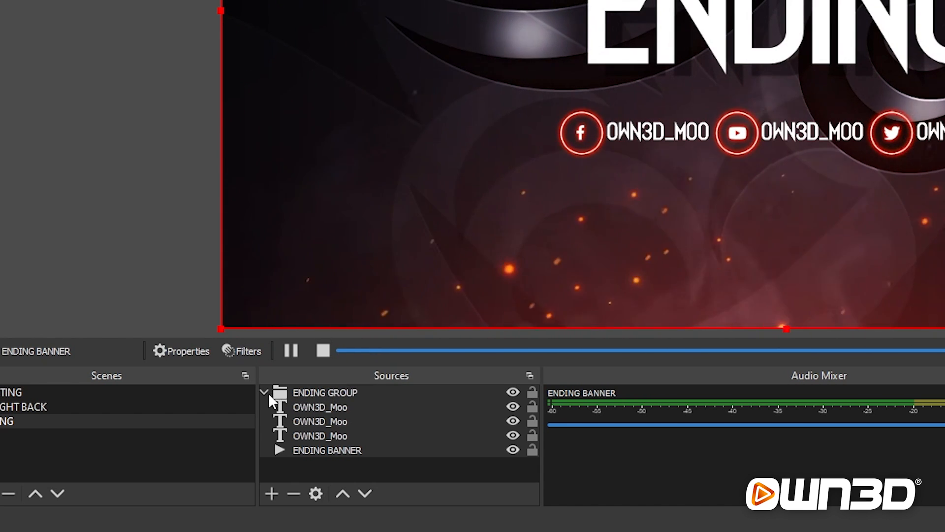
# Collapse the ENDING GROUP in the Sources list.
pyautogui.click(264, 393)
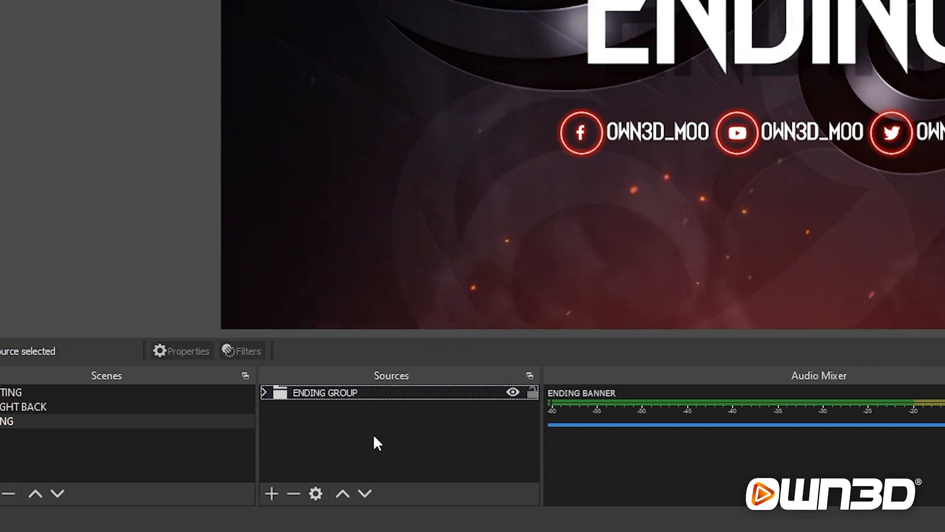